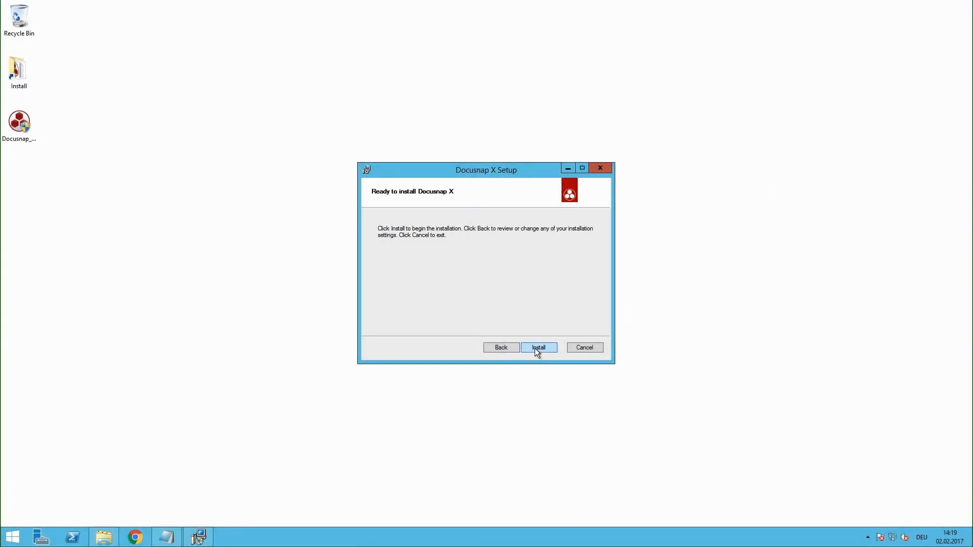
Run the Docusnap X installation and finish the setup wizard when done.
left_click(538, 348)
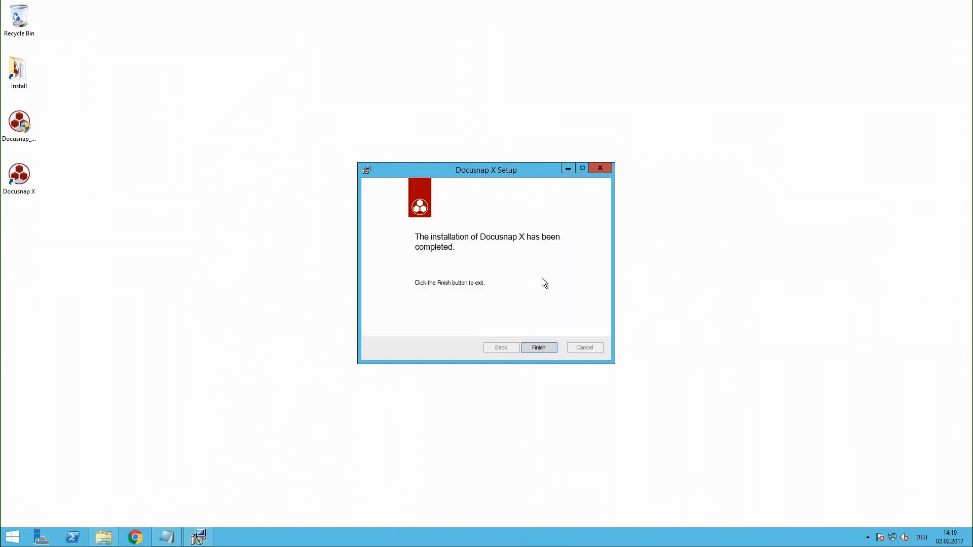
mouse_move(526, 291)
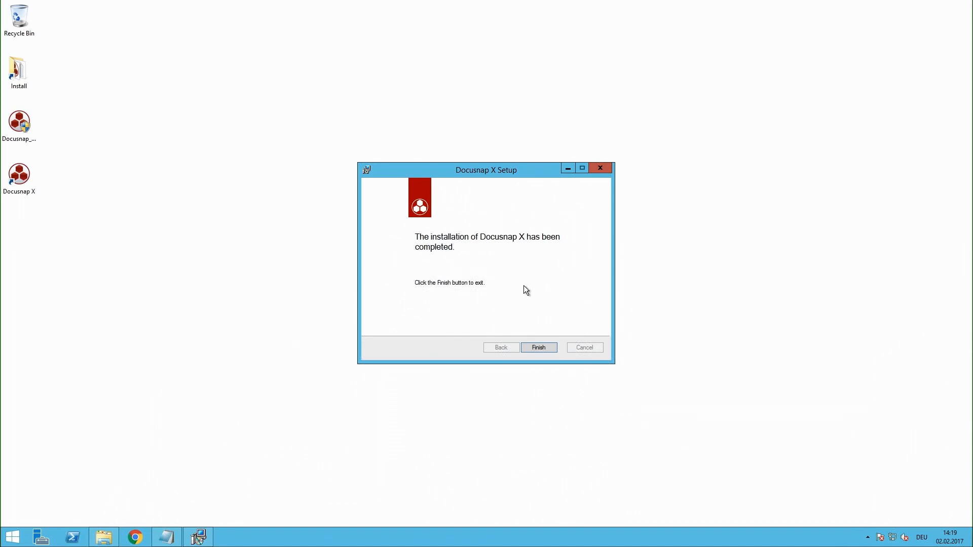
left_click(538, 347)
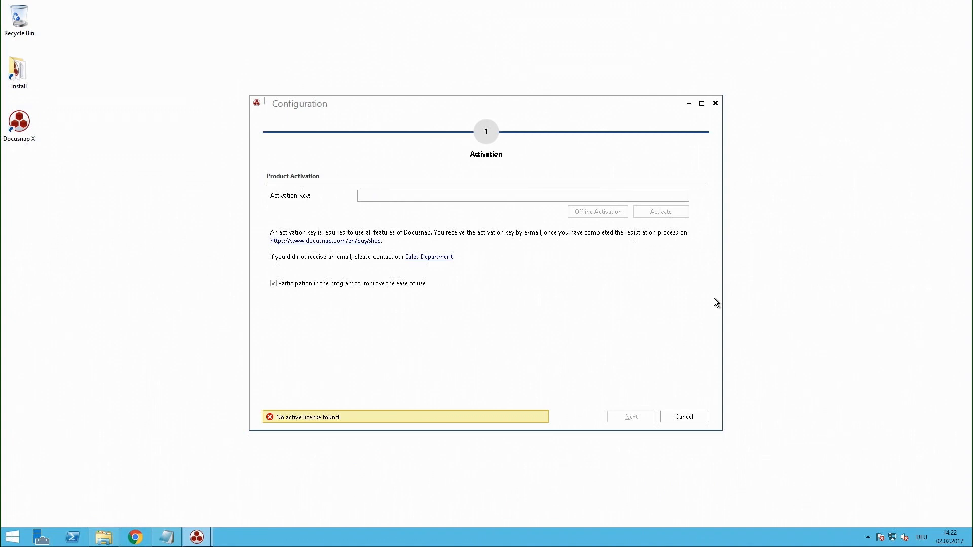
mouse_move(452, 196)
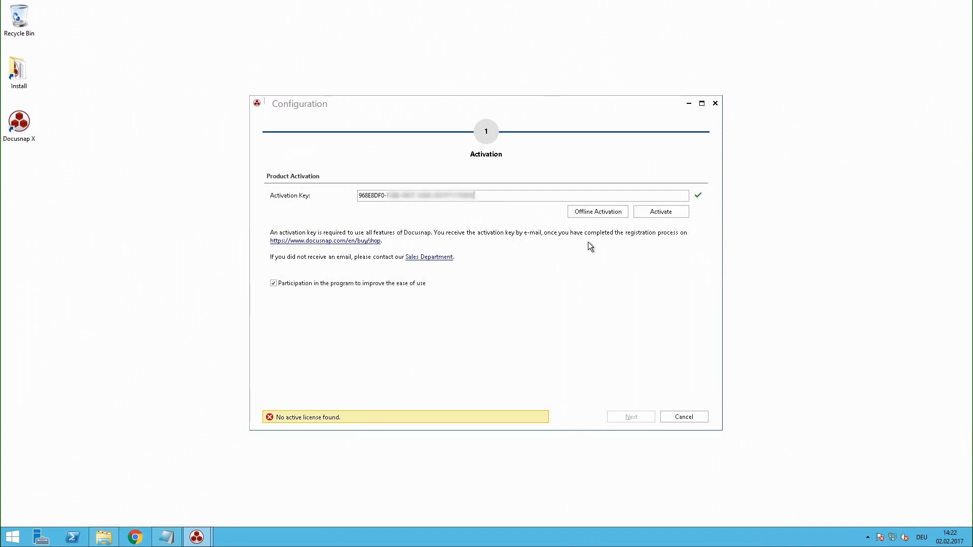
mouse_move(632, 229)
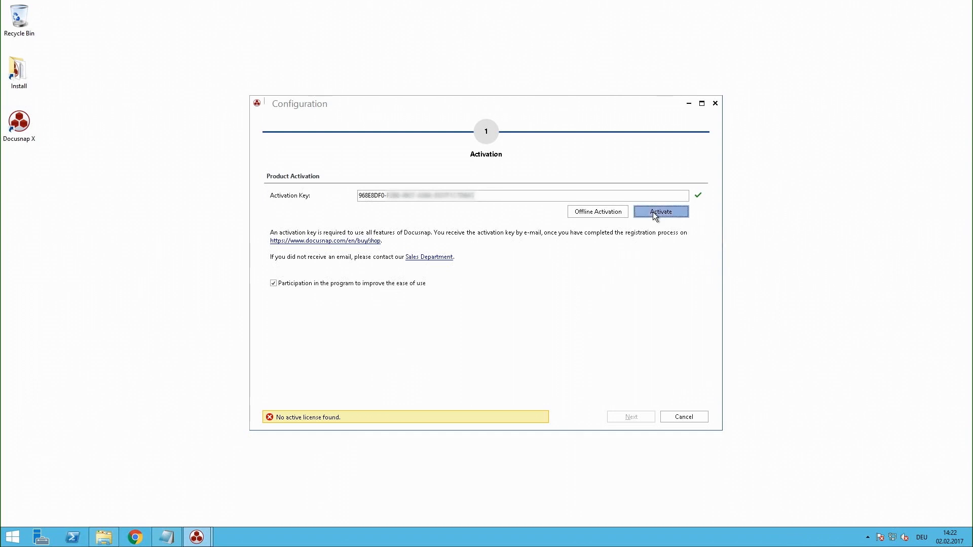
Activate Docusnap X with the entered activation key.
left_click(660, 210)
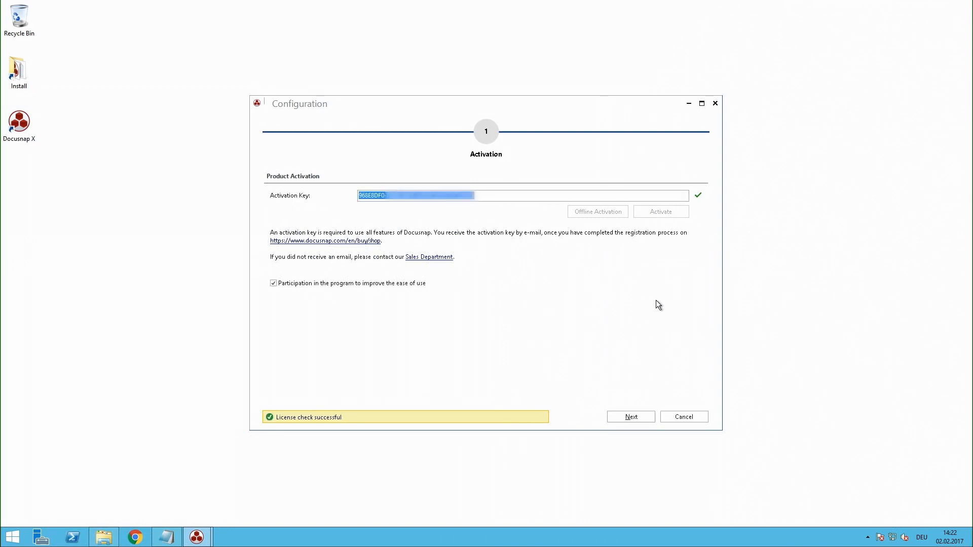
mouse_move(582, 334)
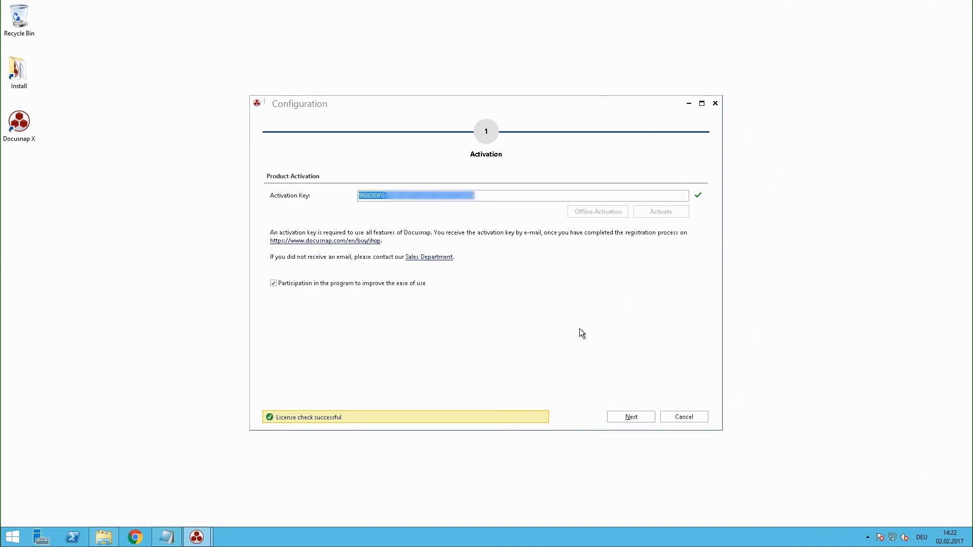
mouse_move(460, 391)
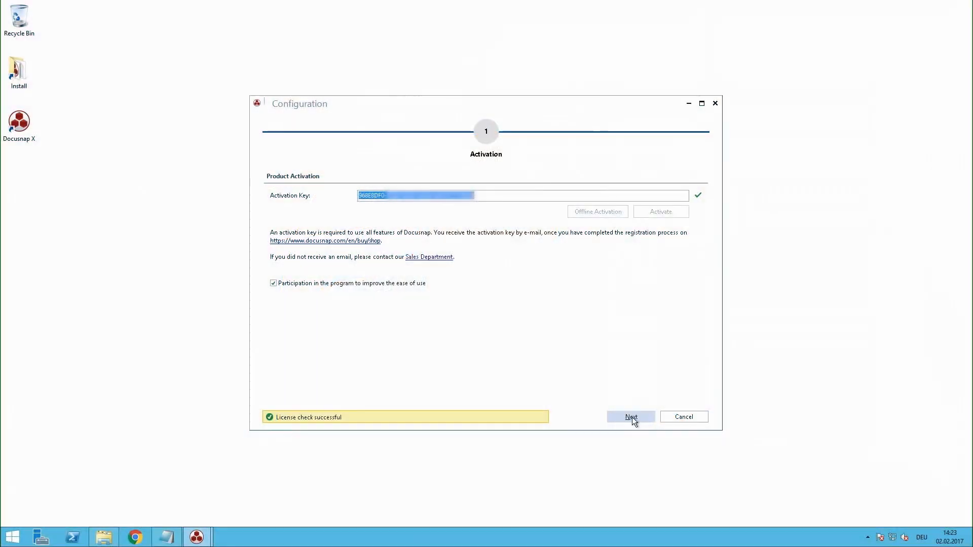
Enable Configure Docusnap Server and Install Docusnap Web in start options, then proceed to the database step.
left_click(631, 416)
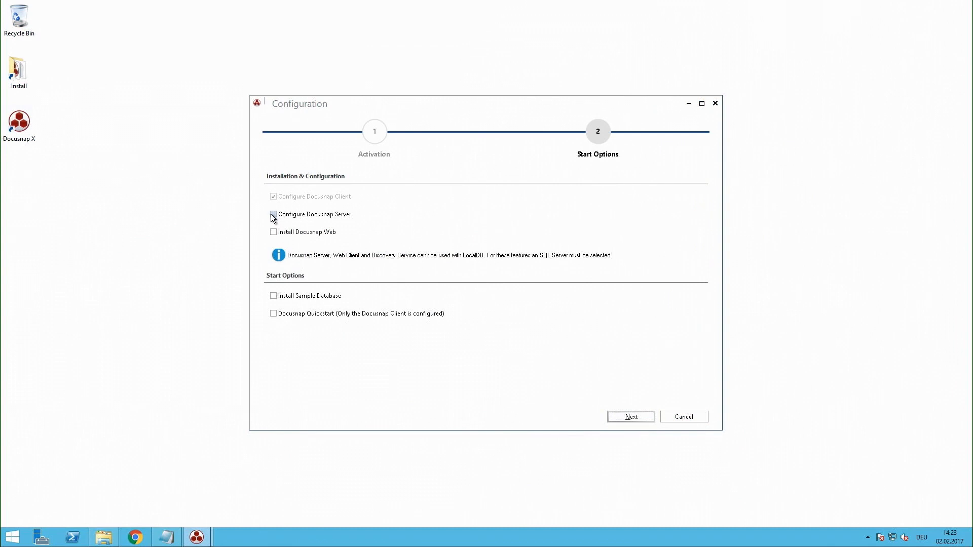
left_click(272, 214)
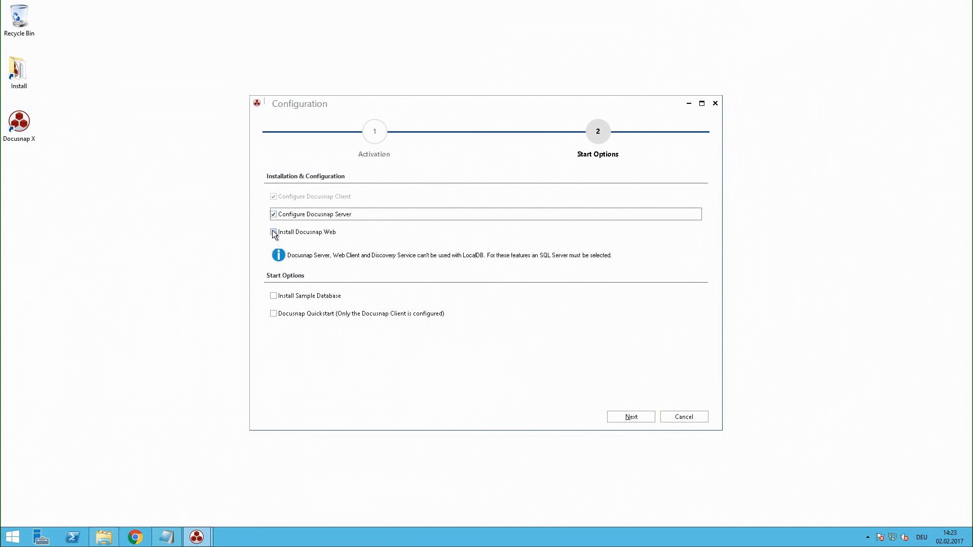
left_click(272, 231)
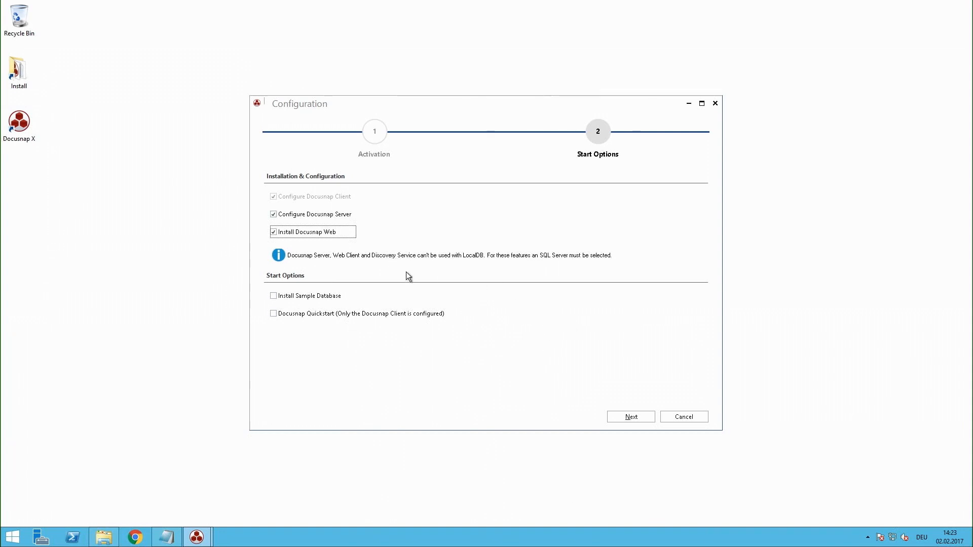
mouse_move(420, 256)
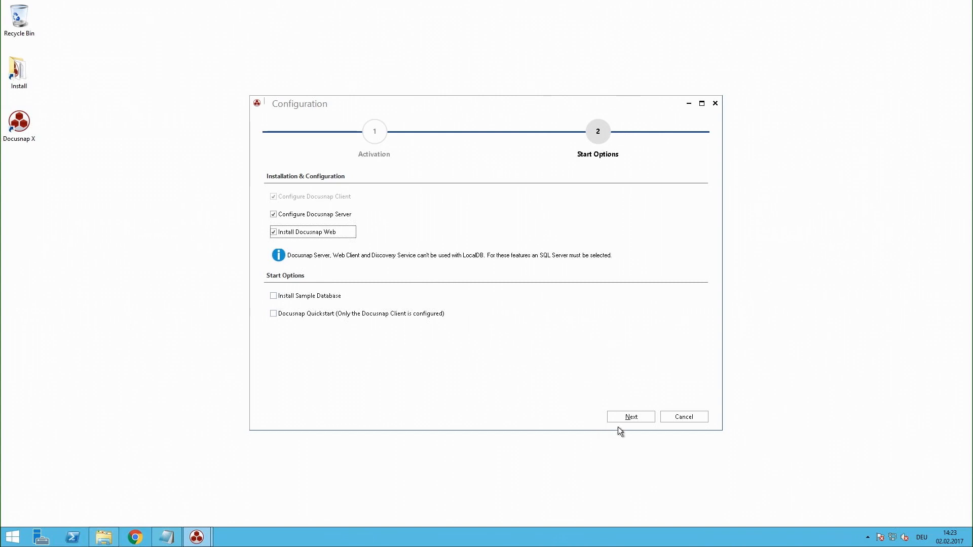
left_click(629, 417)
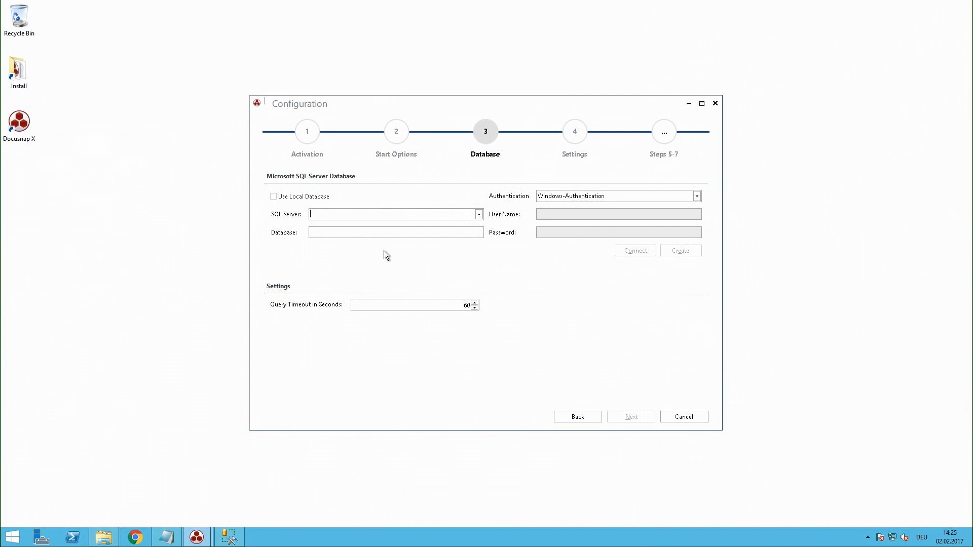
Enter SQL server SDSPUBLIC02\SQLEXPRESS and database name docusnap.
type("SDSPUBLIC02\\SQLEXPRESS")
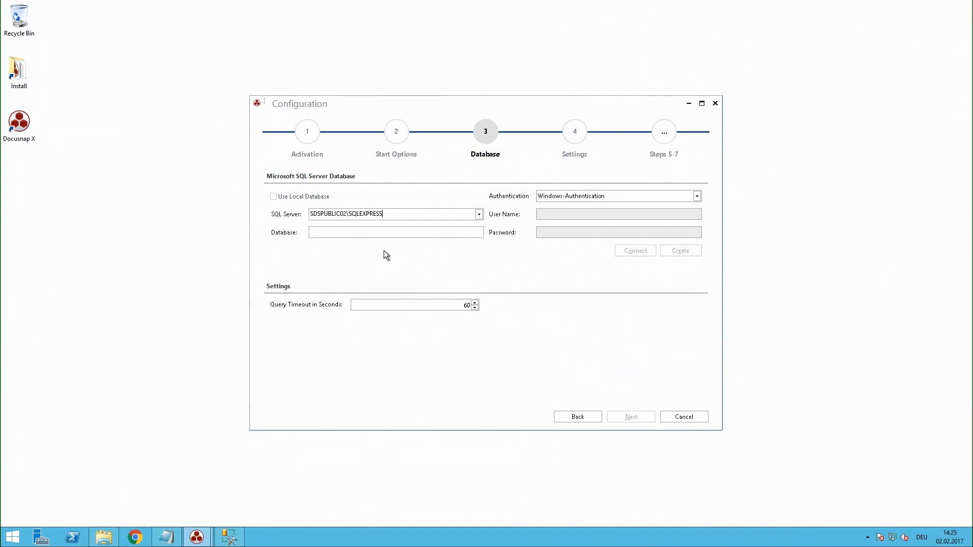
left_click(395, 232)
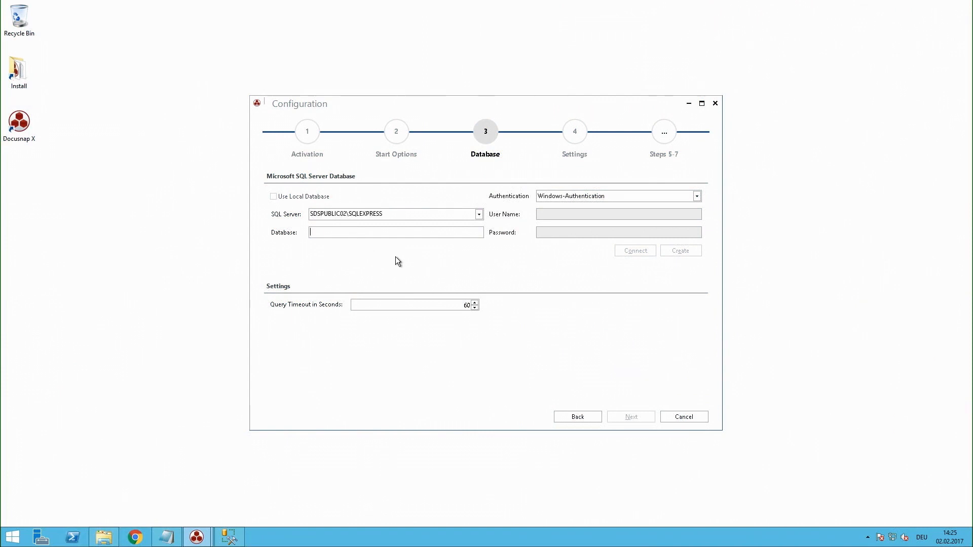
type("d")
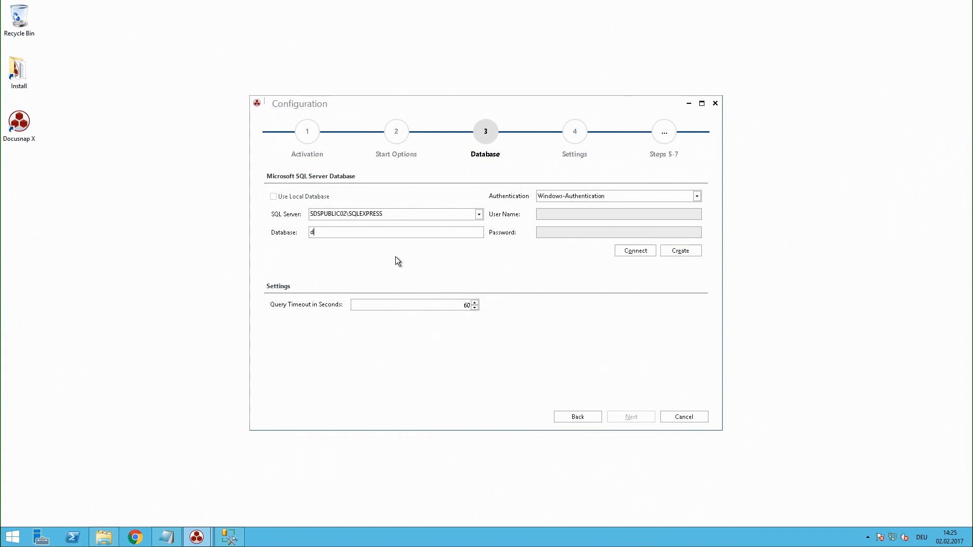
type("ocusn")
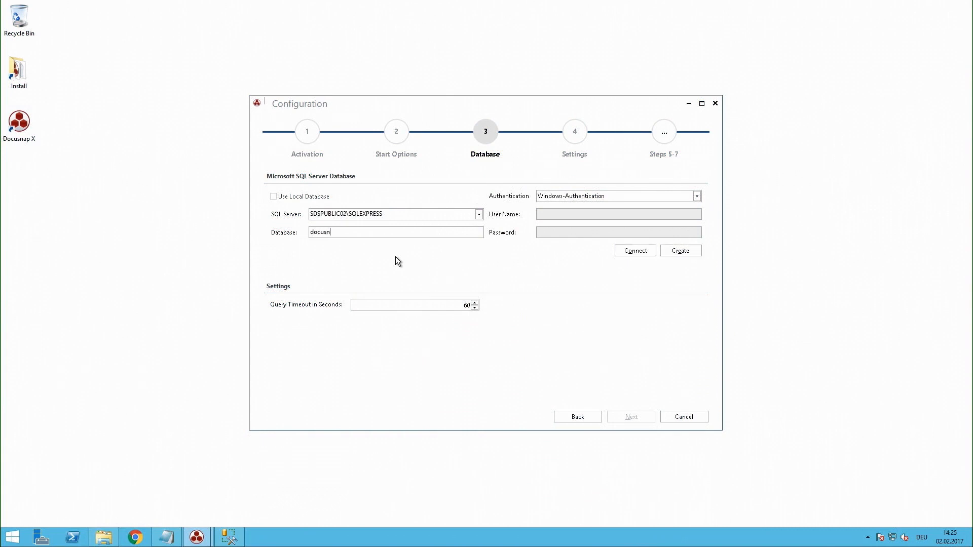
type("ap")
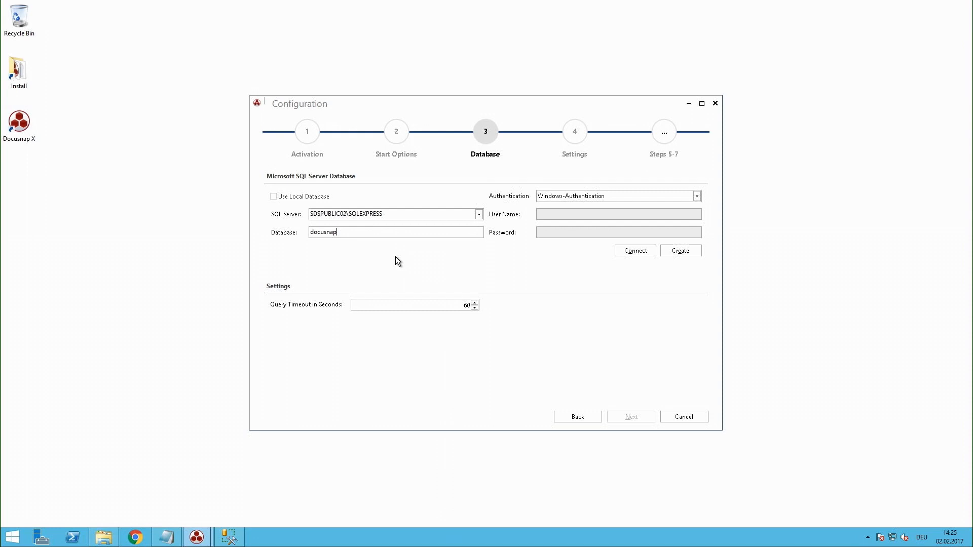
mouse_move(693, 211)
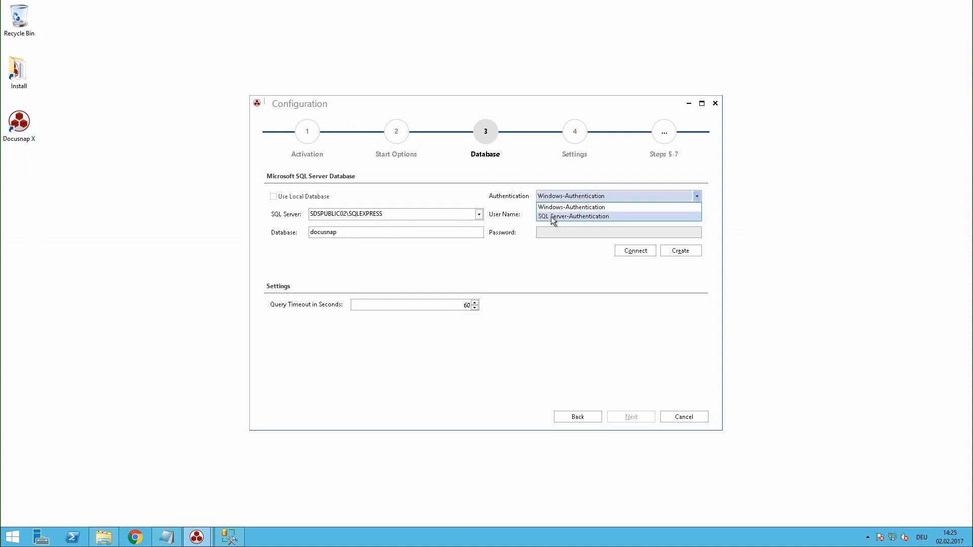
Use SQL Server-Authentication with user sa and its password.
left_click(574, 216)
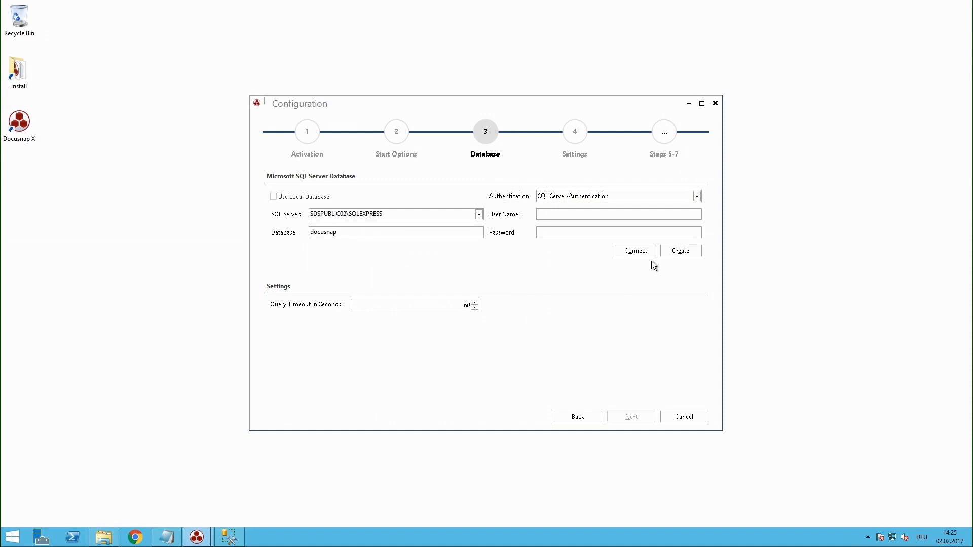
type("sa")
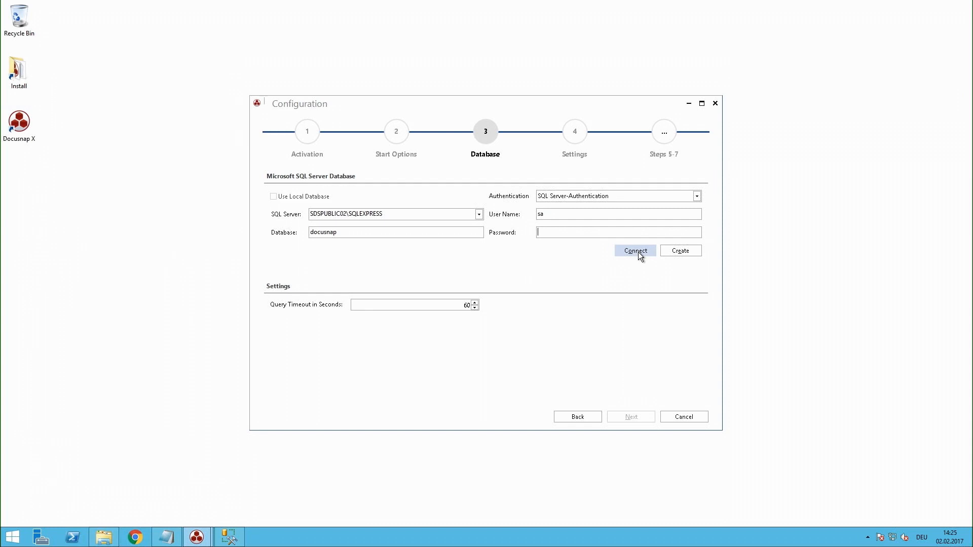
type("*")
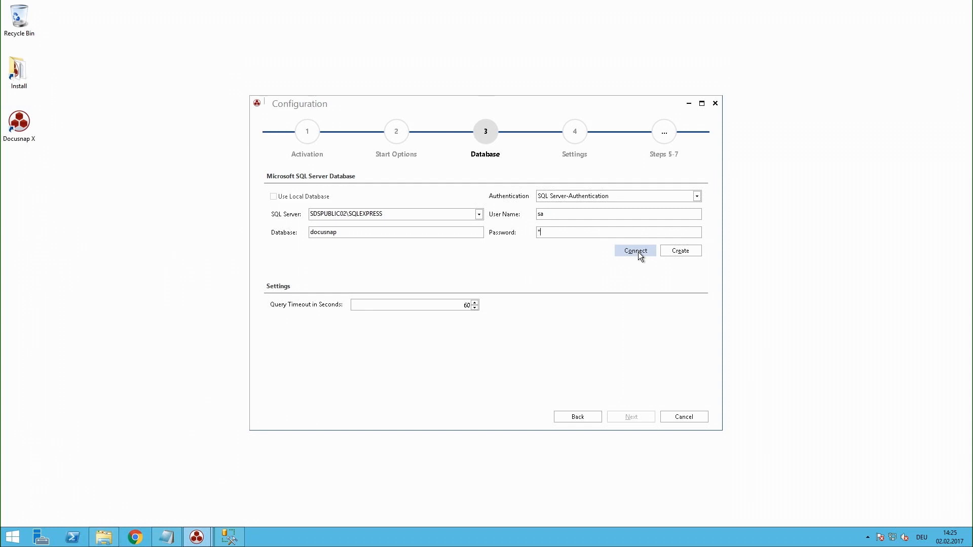
type("*******")
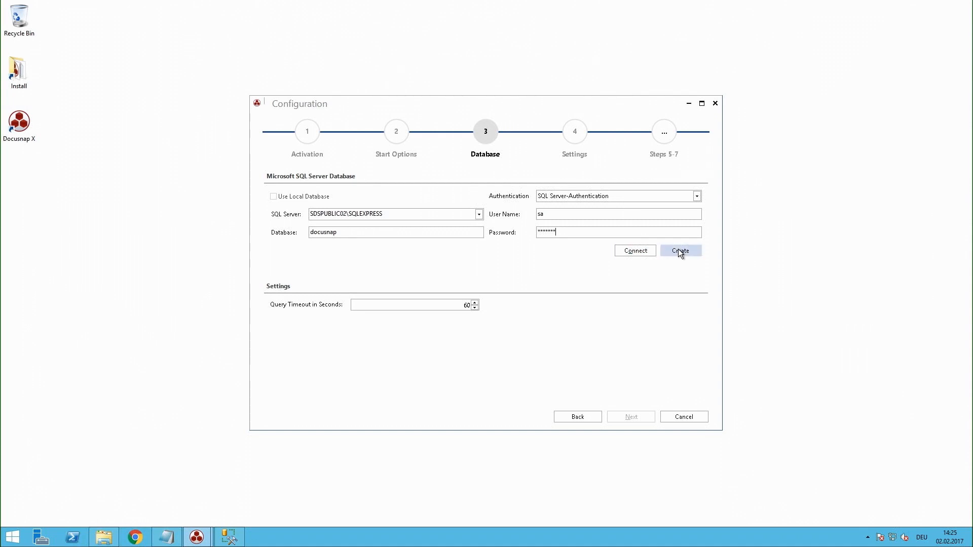
Create and open the docusnap database, then continue to the settings step.
left_click(680, 250)
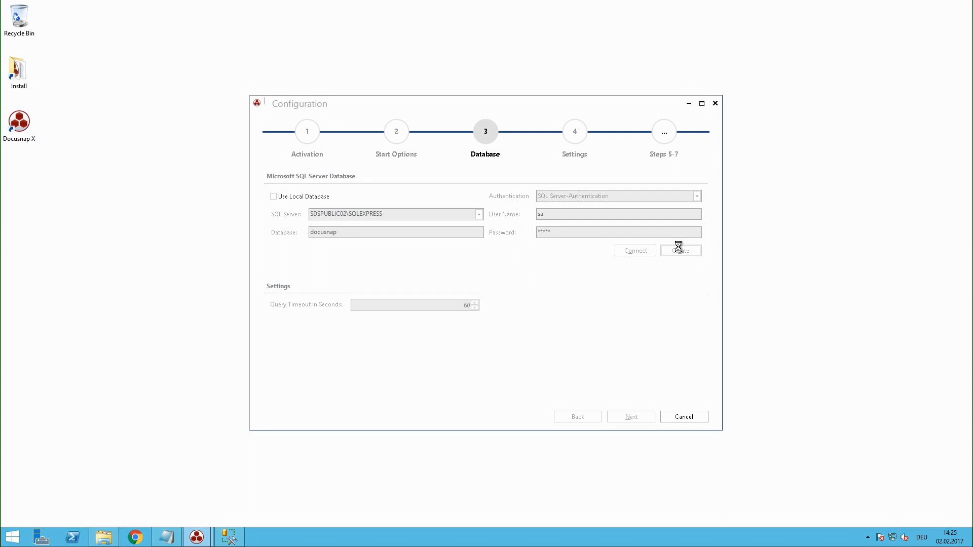
left_click(680, 250)
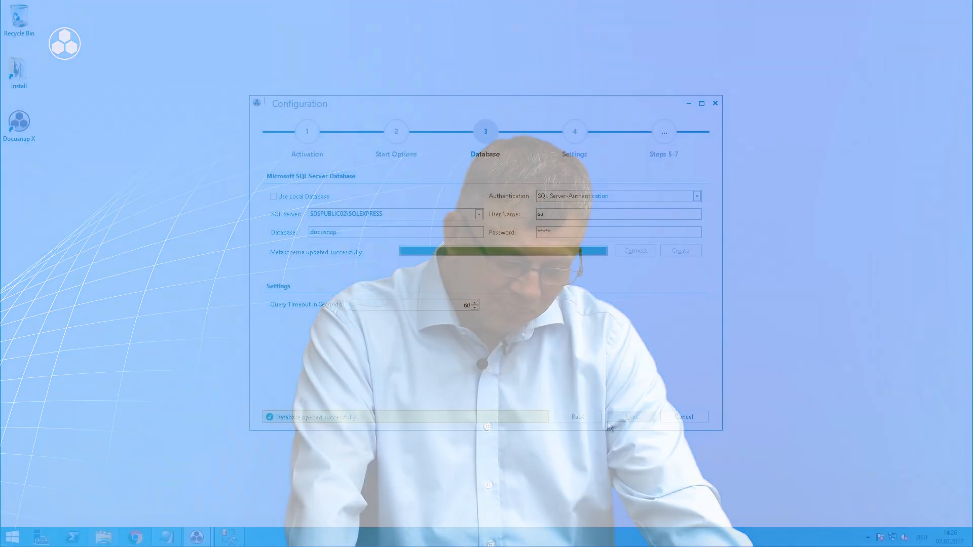
left_click(630, 417)
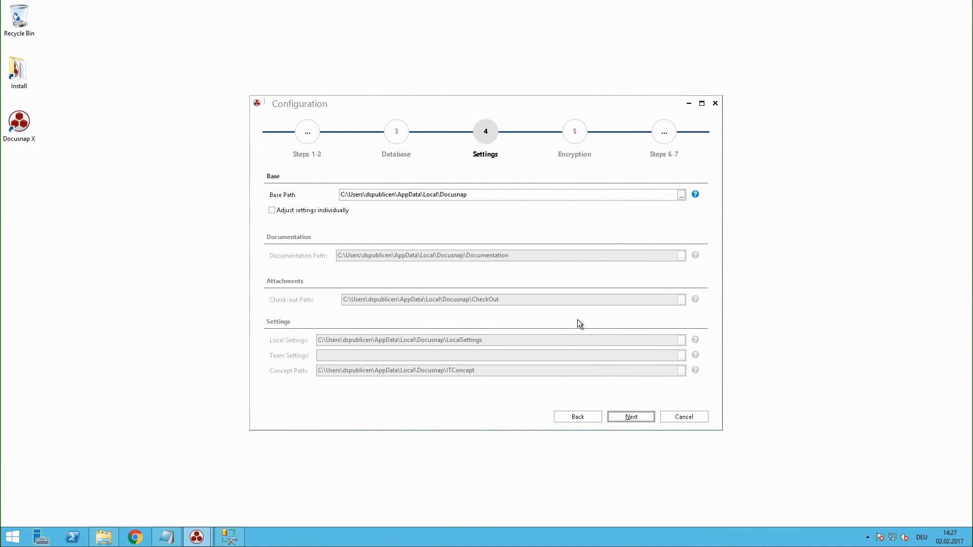
mouse_move(454, 241)
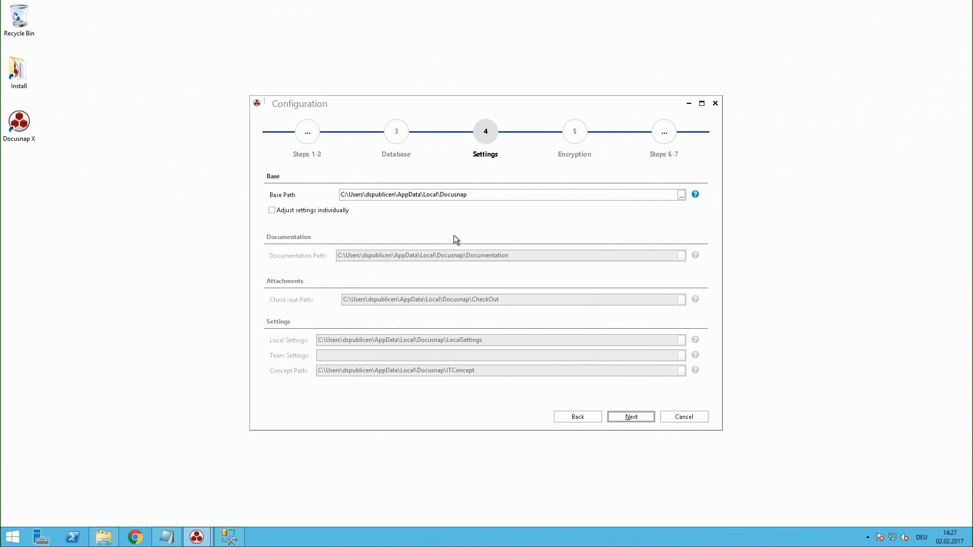
mouse_move(476, 268)
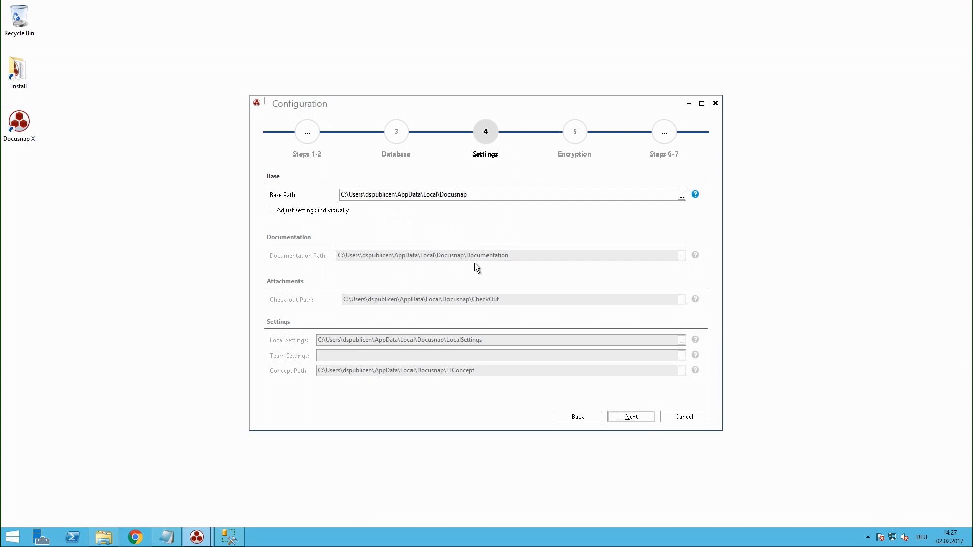
mouse_move(310, 164)
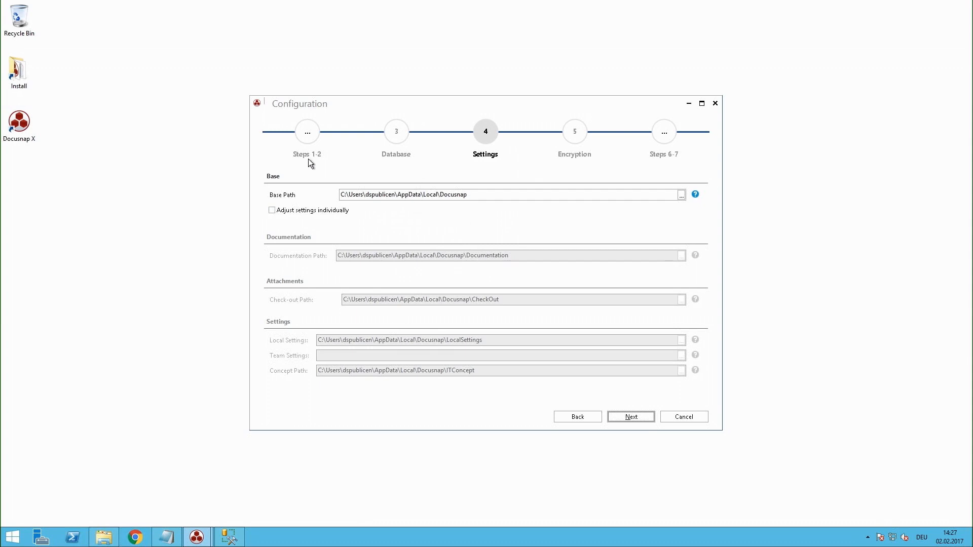
mouse_move(402, 241)
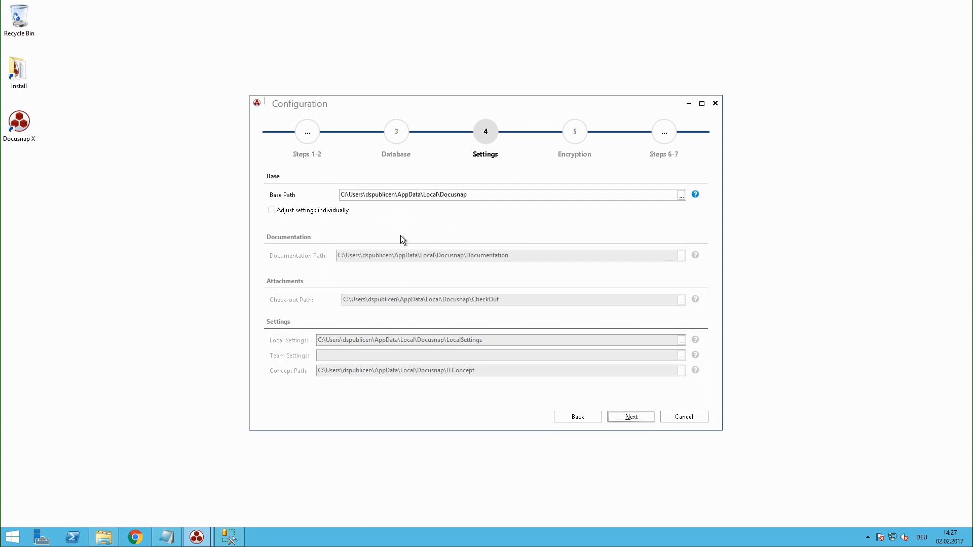
mouse_move(477, 194)
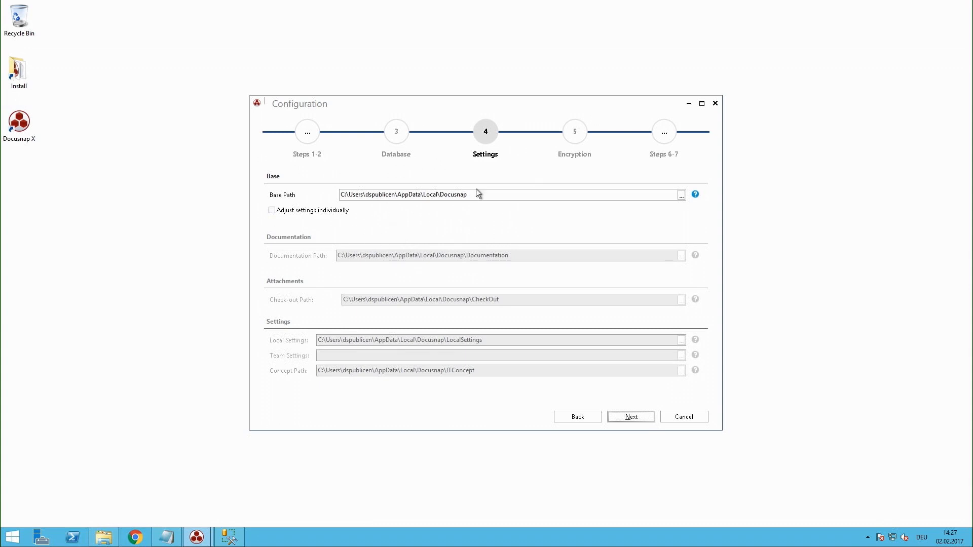
mouse_move(590, 330)
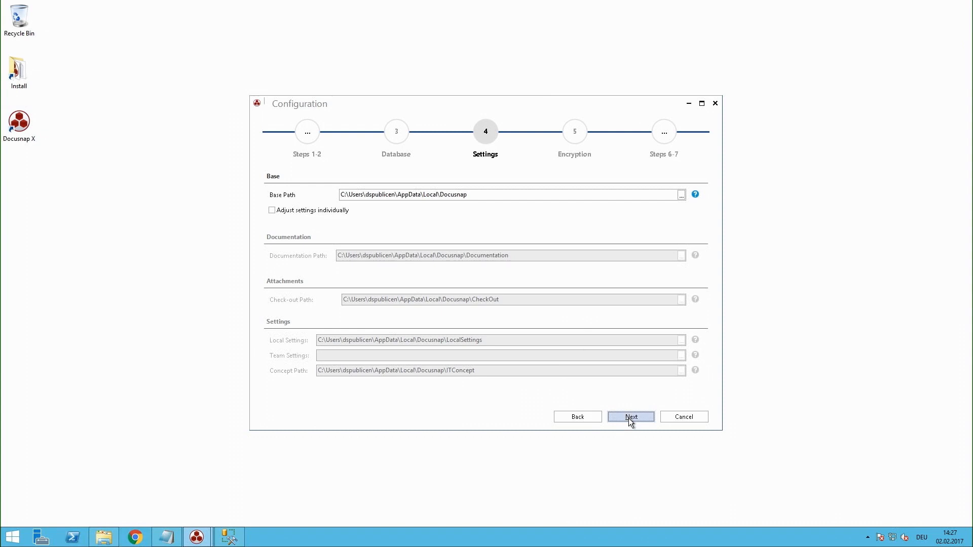
Keep the default Docusnap base path and continue to the Encryption step.
left_click(630, 416)
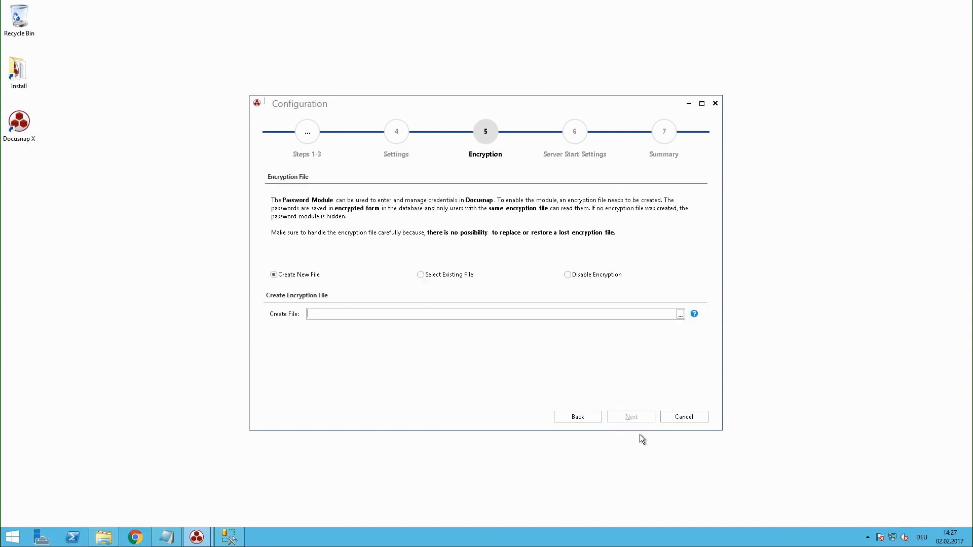
mouse_move(529, 438)
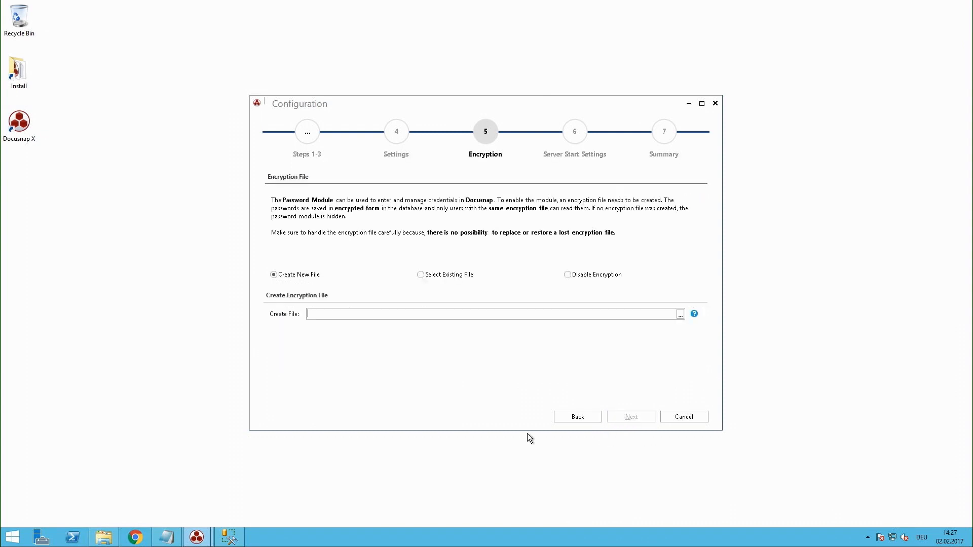
mouse_move(451, 341)
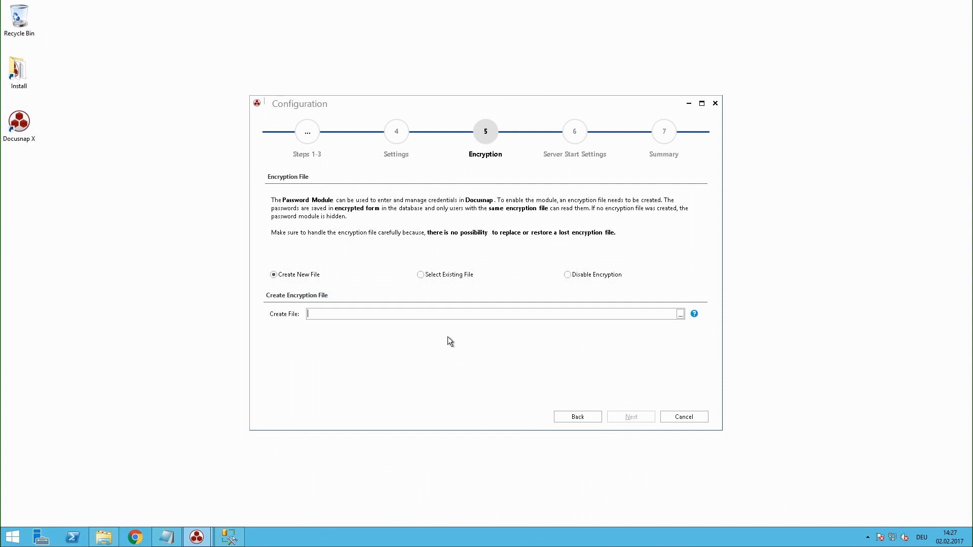
mouse_move(435, 350)
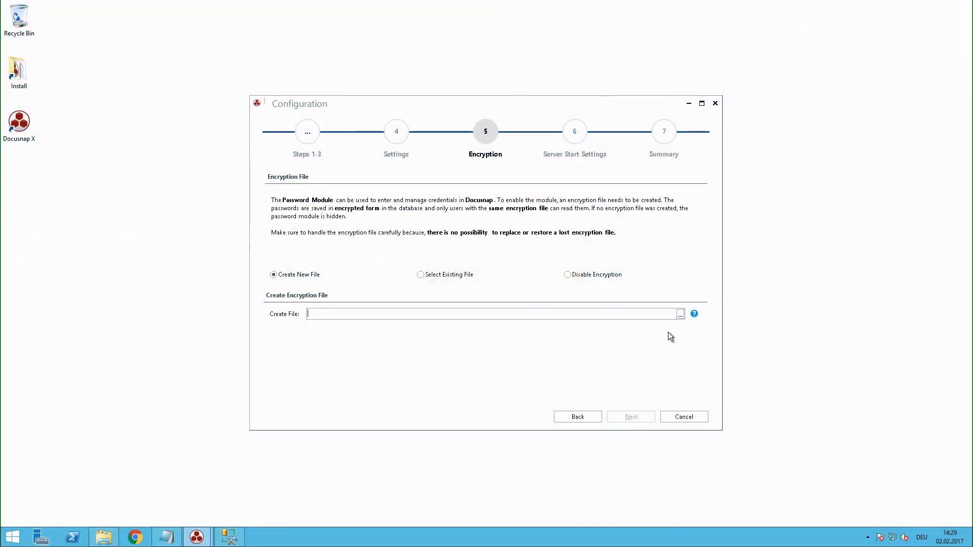
Browse for a save location for the new encryption file in the Crypto folder.
left_click(681, 313)
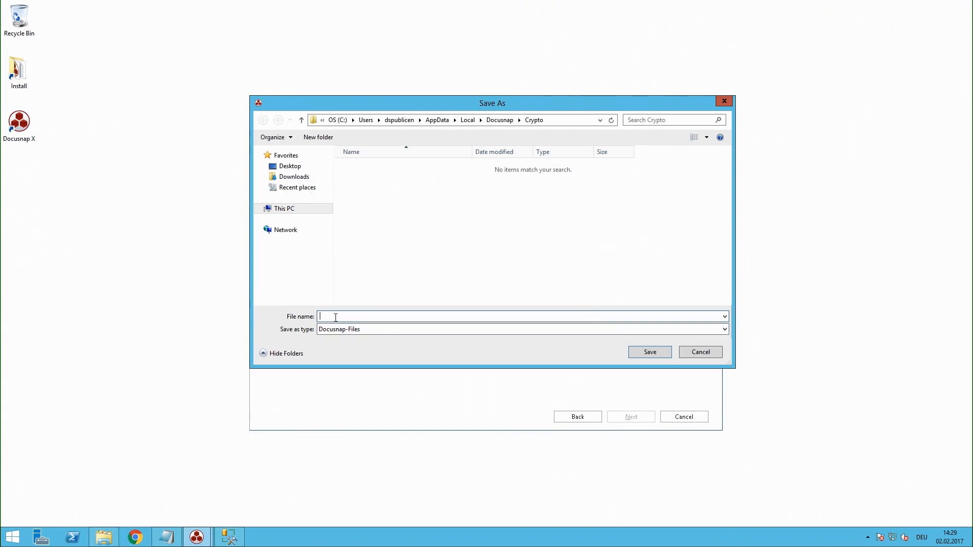
Save the new encryption file as key.dcr and continue to Server Start Settings.
type("ke")
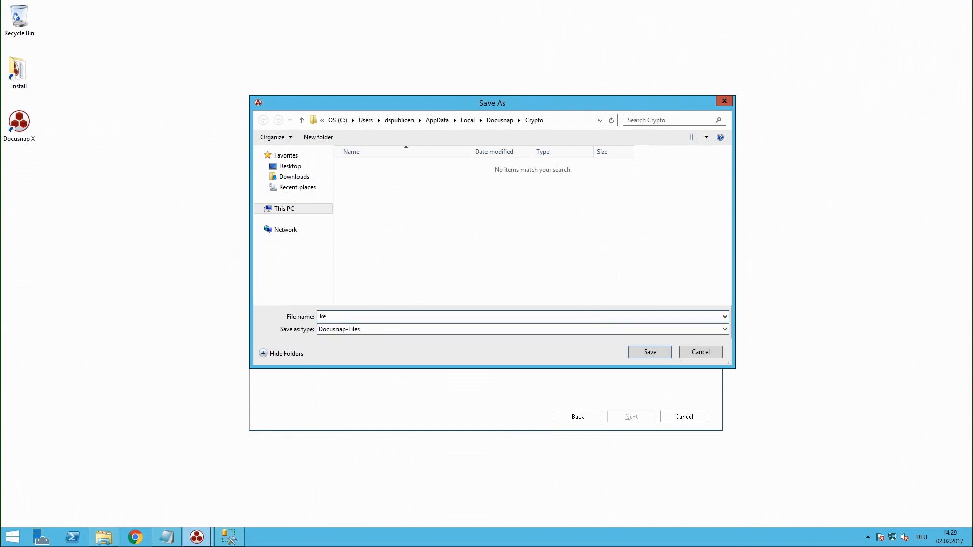
type("y")
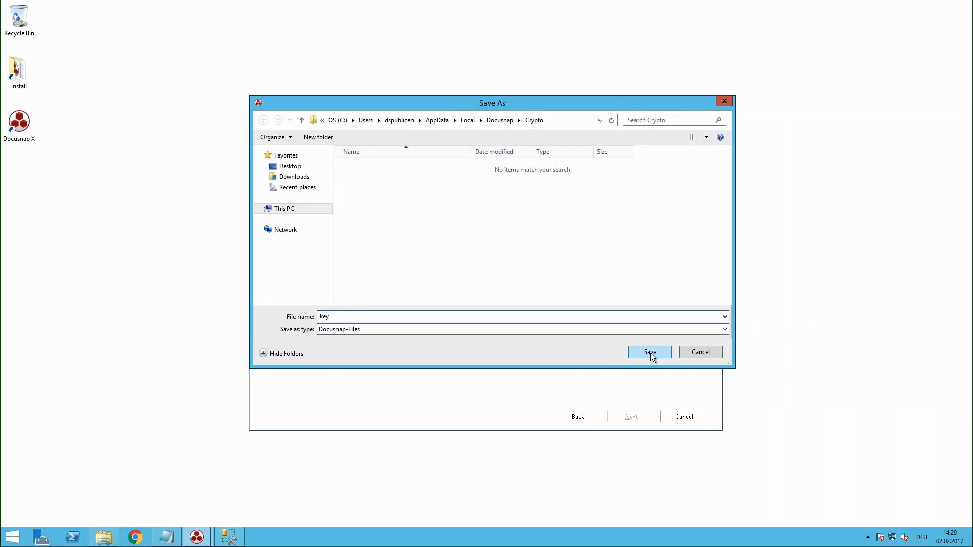
left_click(649, 351)
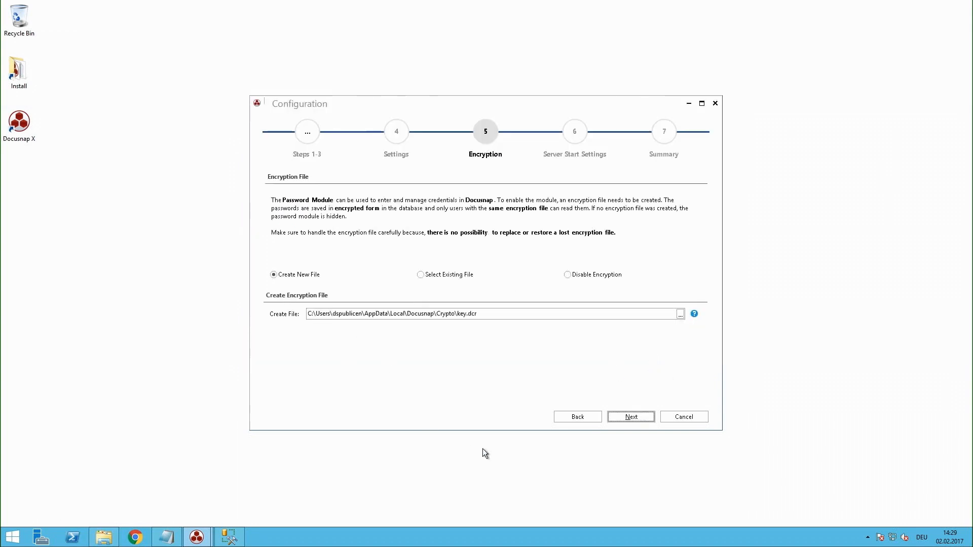
left_click(631, 416)
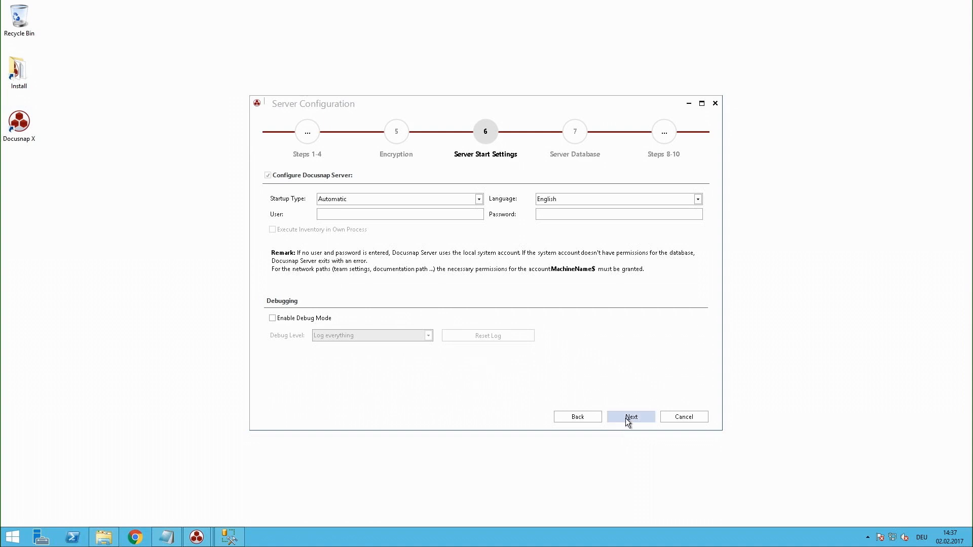
Accept Automatic startup and English language for Docusnap Server and continue.
left_click(631, 417)
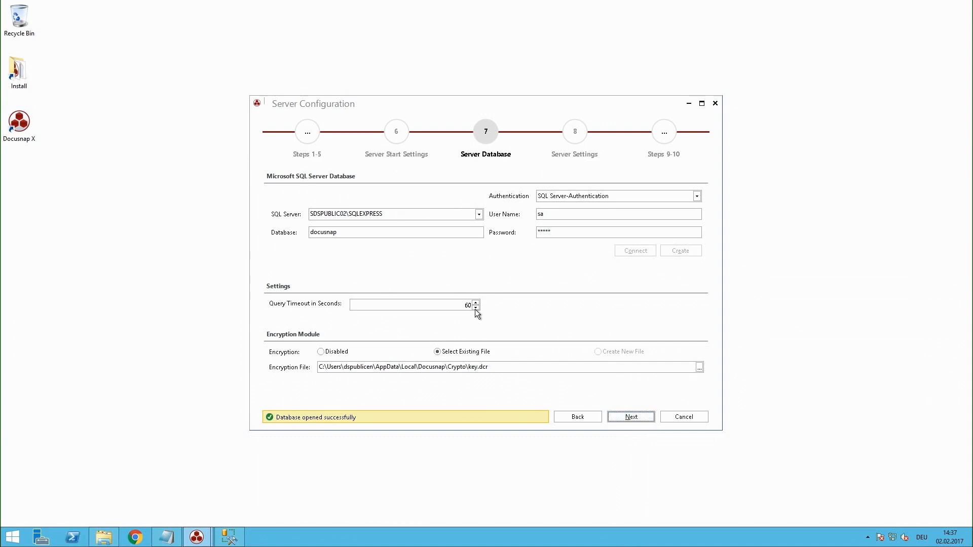
mouse_move(587, 286)
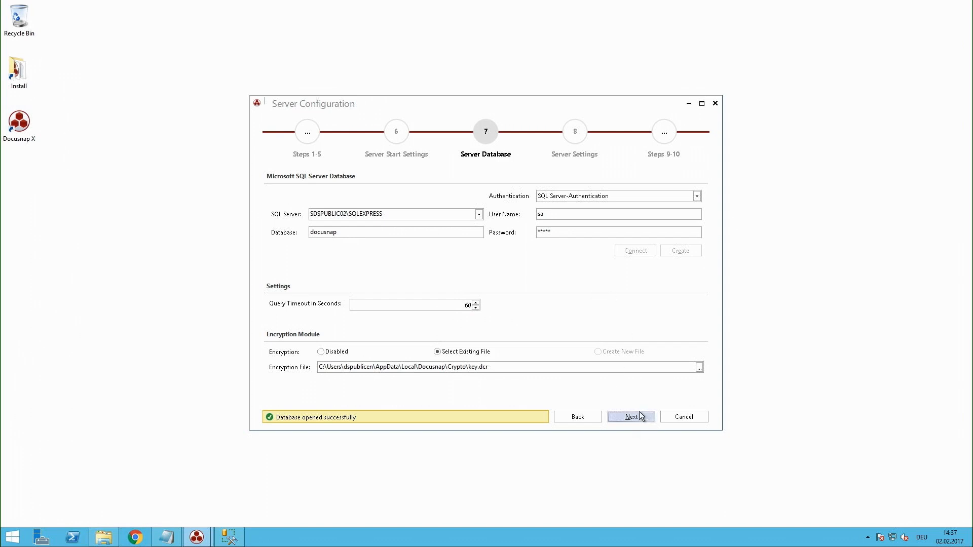
Confirm the docusnap database on SQLEXPRESS with key.dcr and advance to Server Settings.
left_click(630, 417)
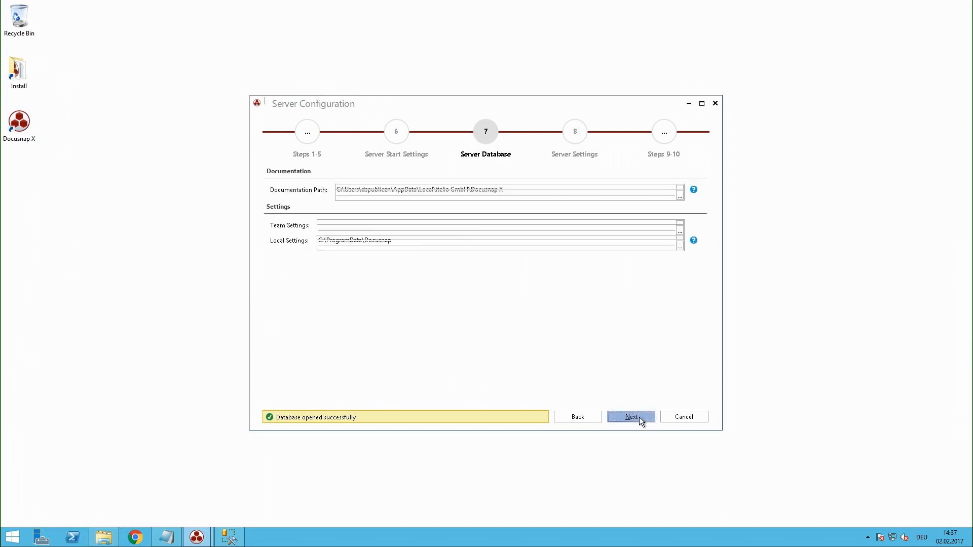
left_click(631, 416)
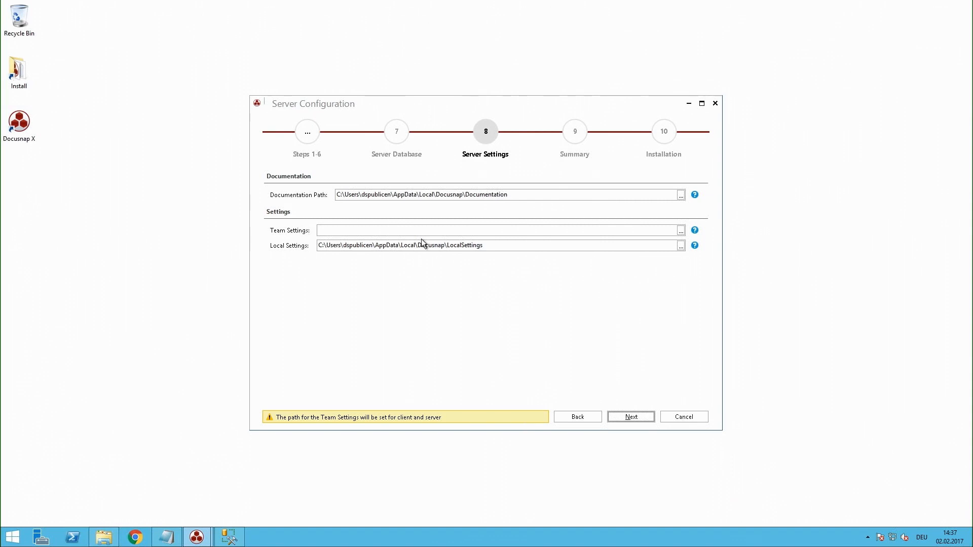
mouse_move(485, 290)
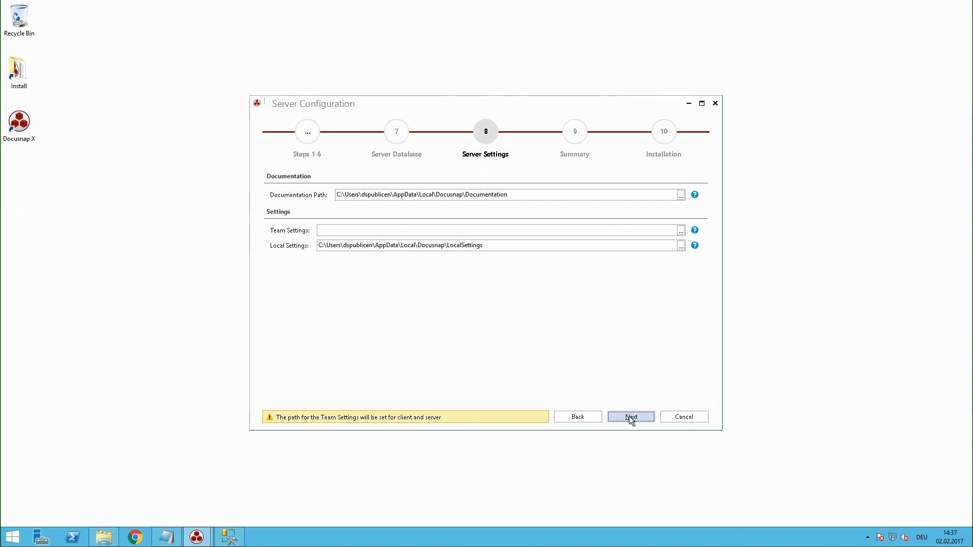
Accept the Server Settings and confirm the Summary to finish configuration and begin installation.
left_click(630, 416)
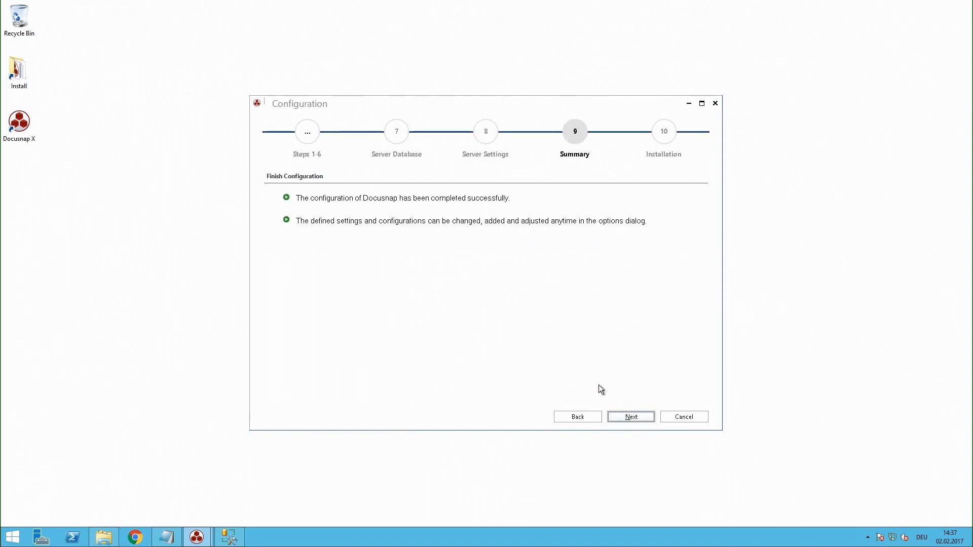
left_click(631, 417)
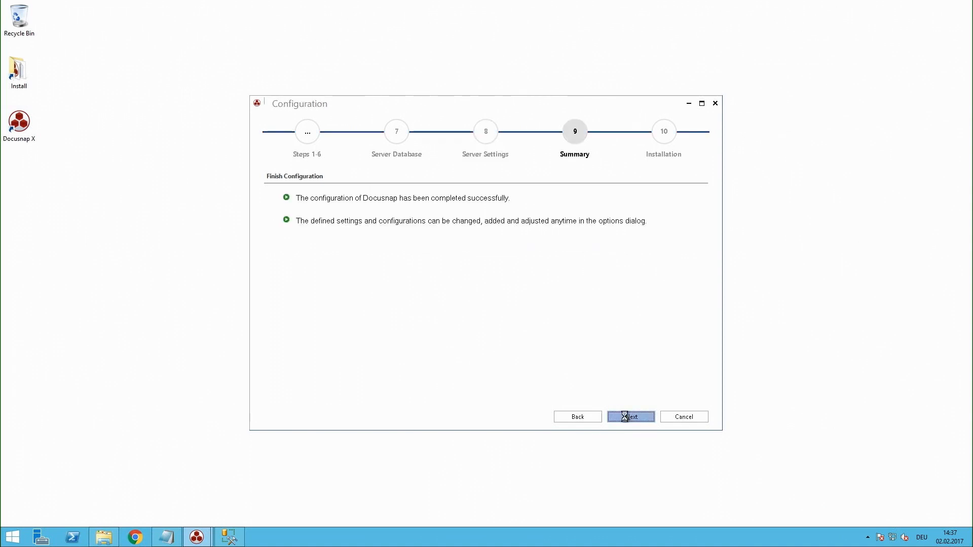
left_click(631, 417)
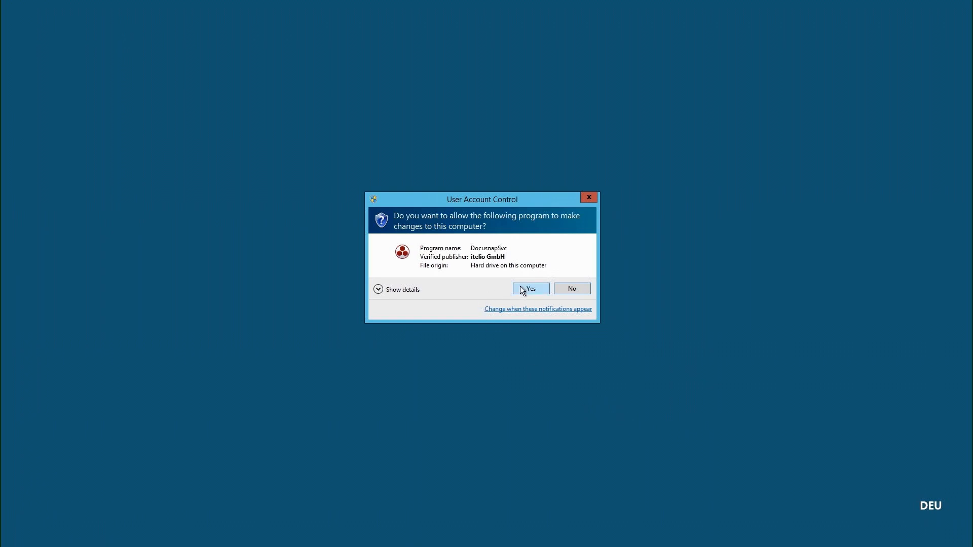
Allow the DocusnapSvc and Docusnap Web UAC prompts so the server starts and Web installs.
left_click(529, 289)
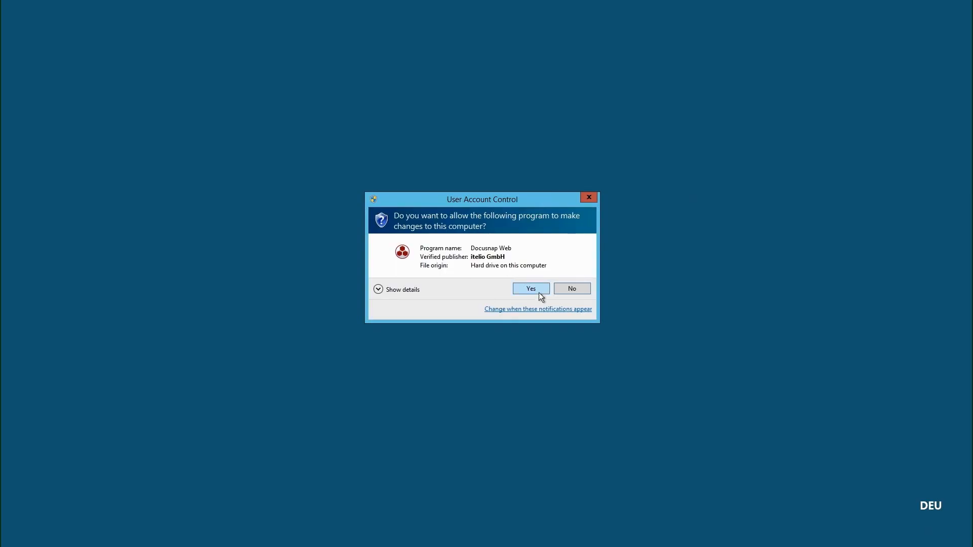
left_click(530, 289)
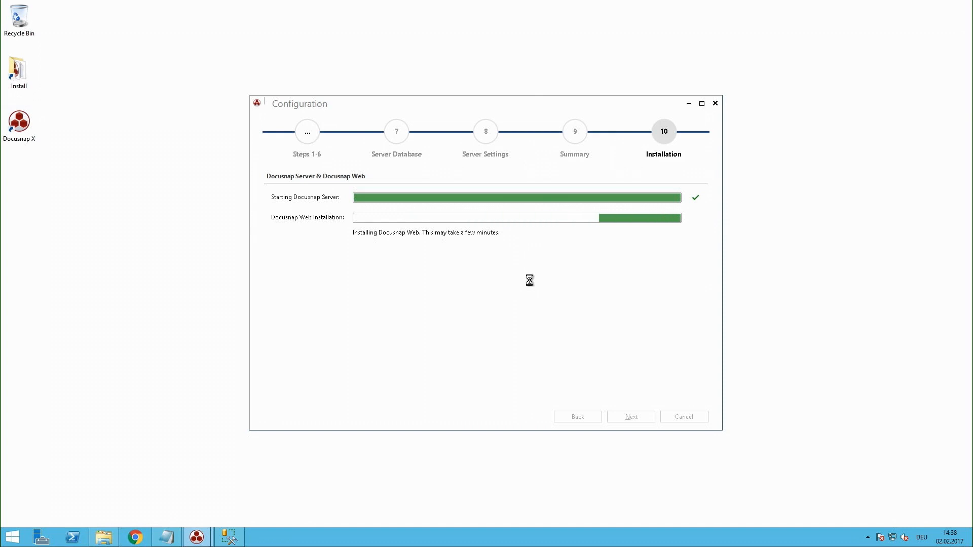